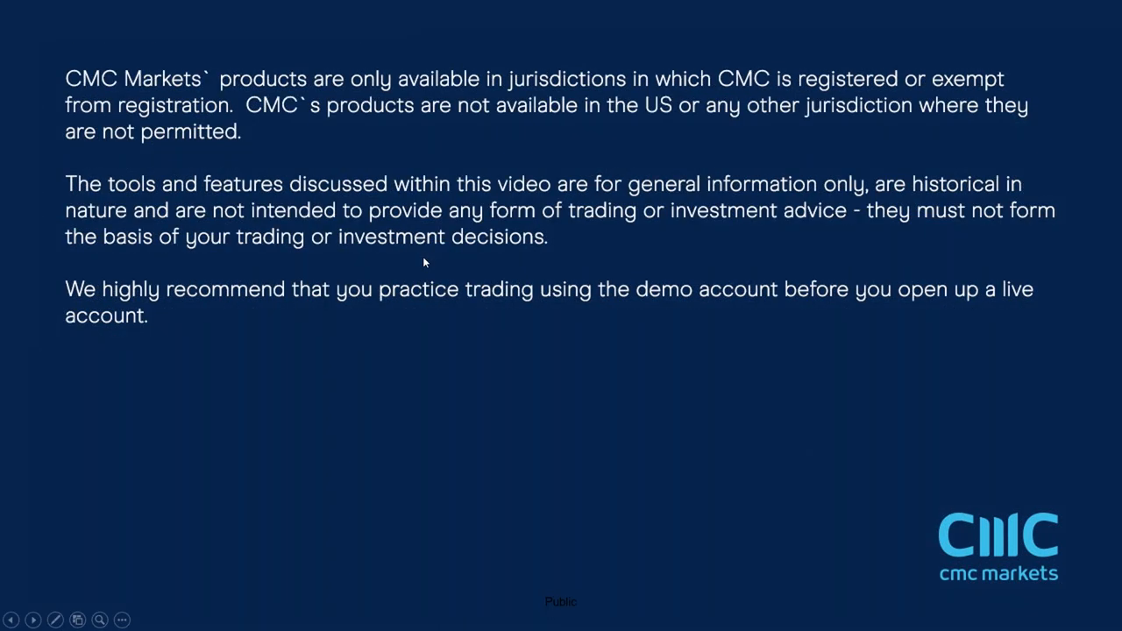
mouse_move(161, 214)
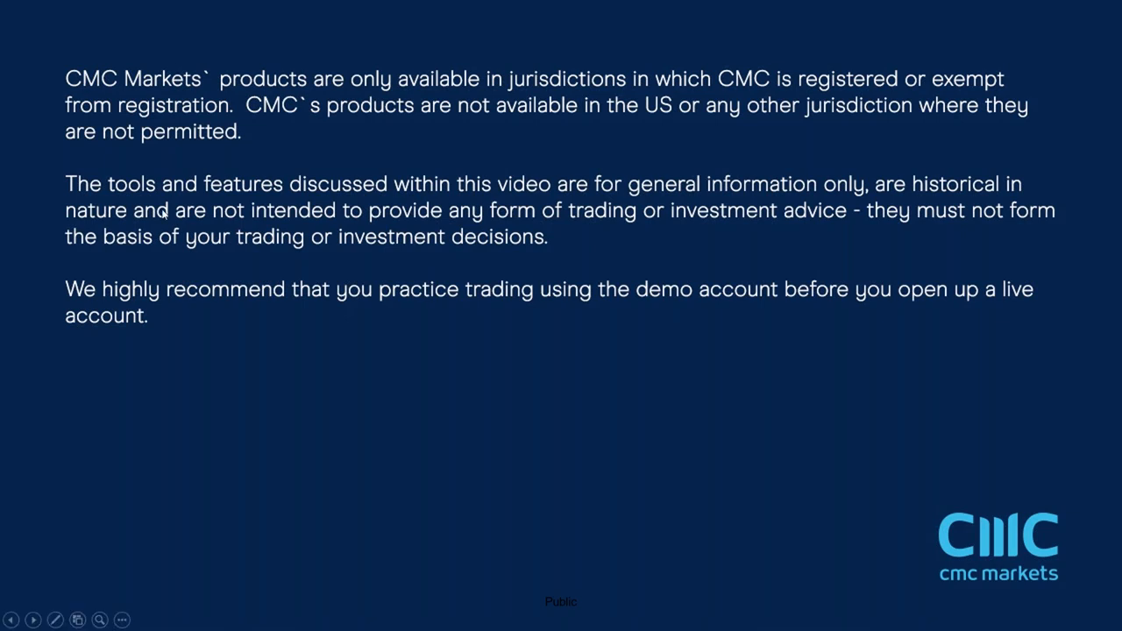
mouse_move(367, 281)
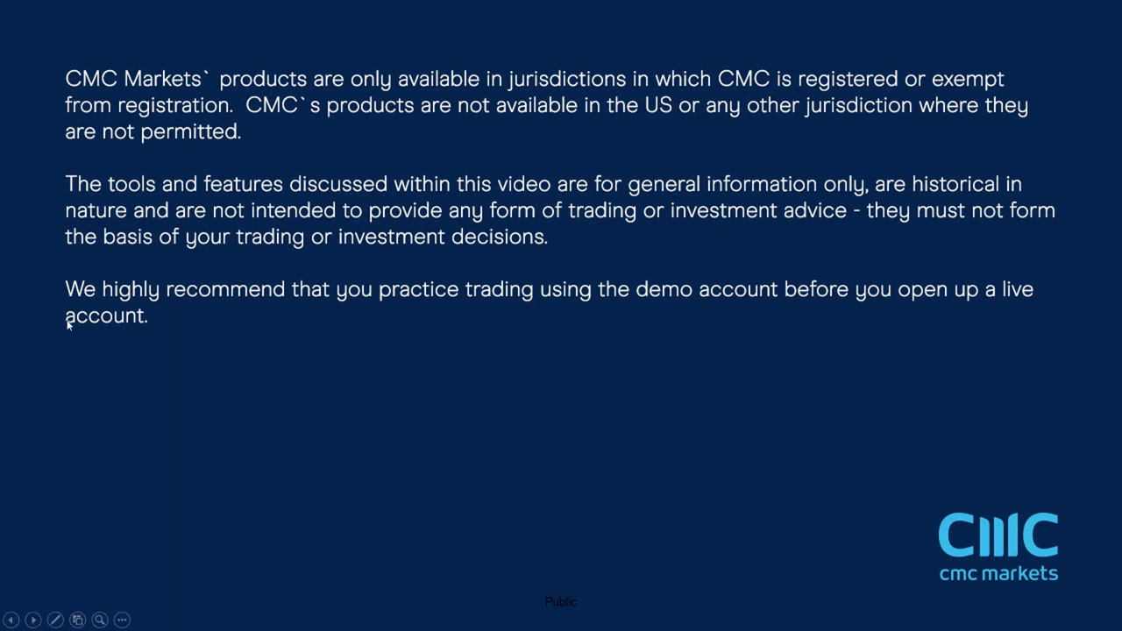
mouse_move(344, 280)
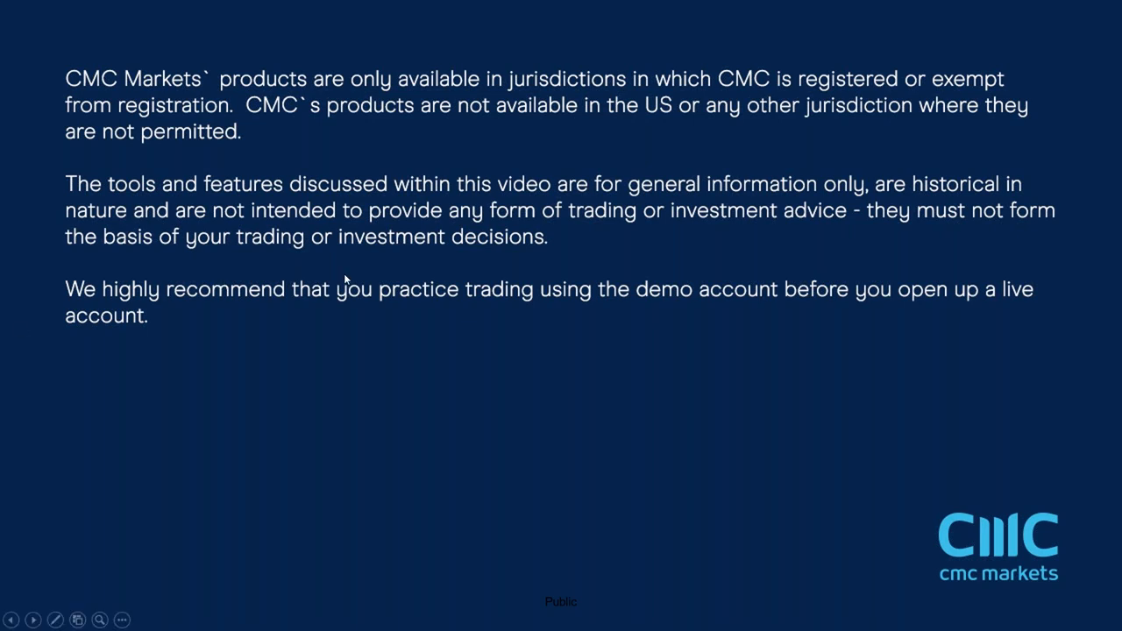
mouse_move(470, 263)
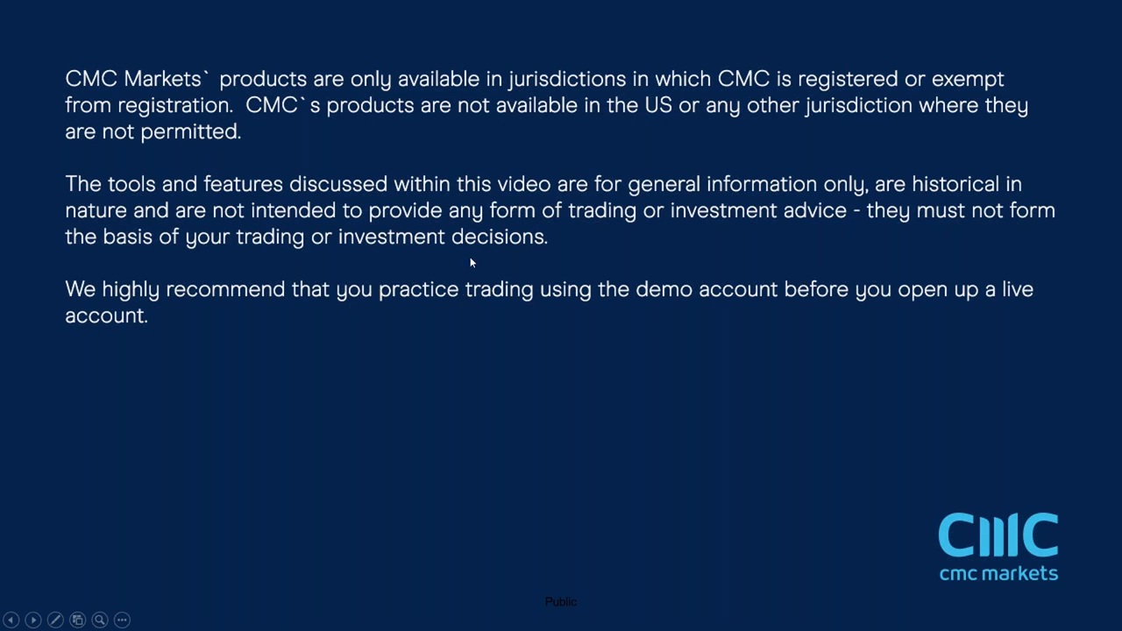
Leave the disclaimer slideshow and switch to the CMC Markets tab with the This week watchlist
left_click(33, 619)
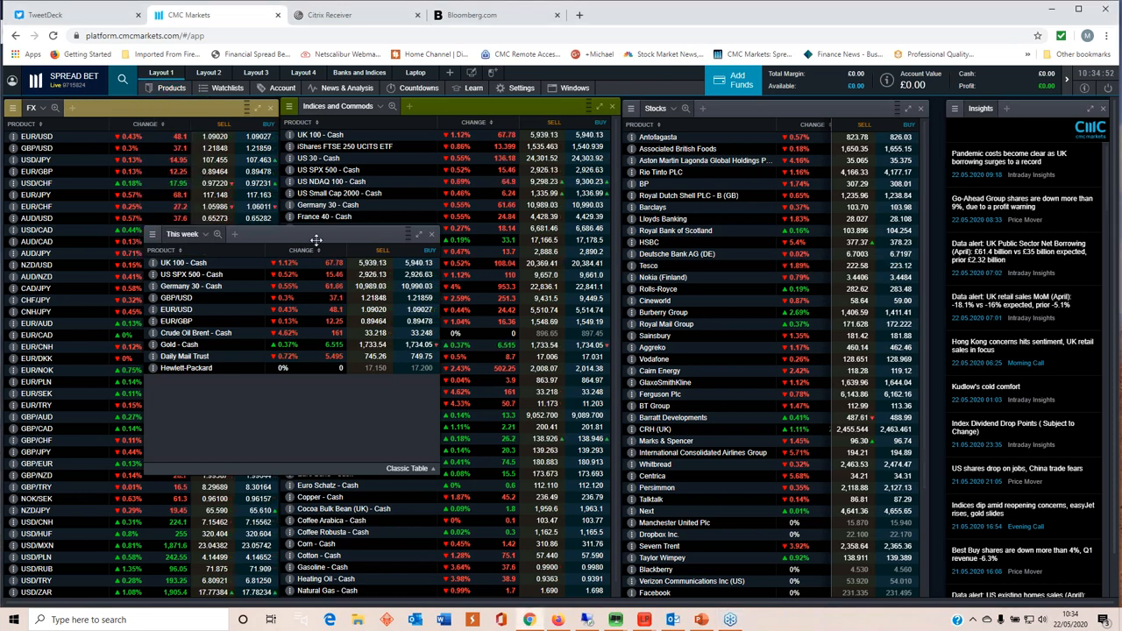
left_click(185, 263)
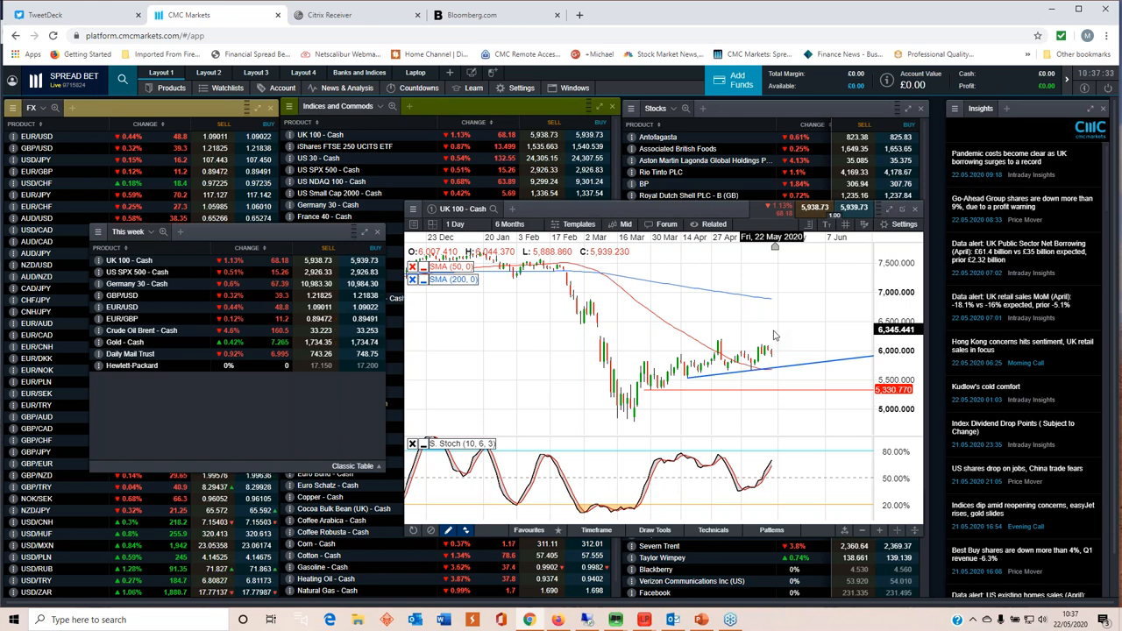
mouse_move(758, 340)
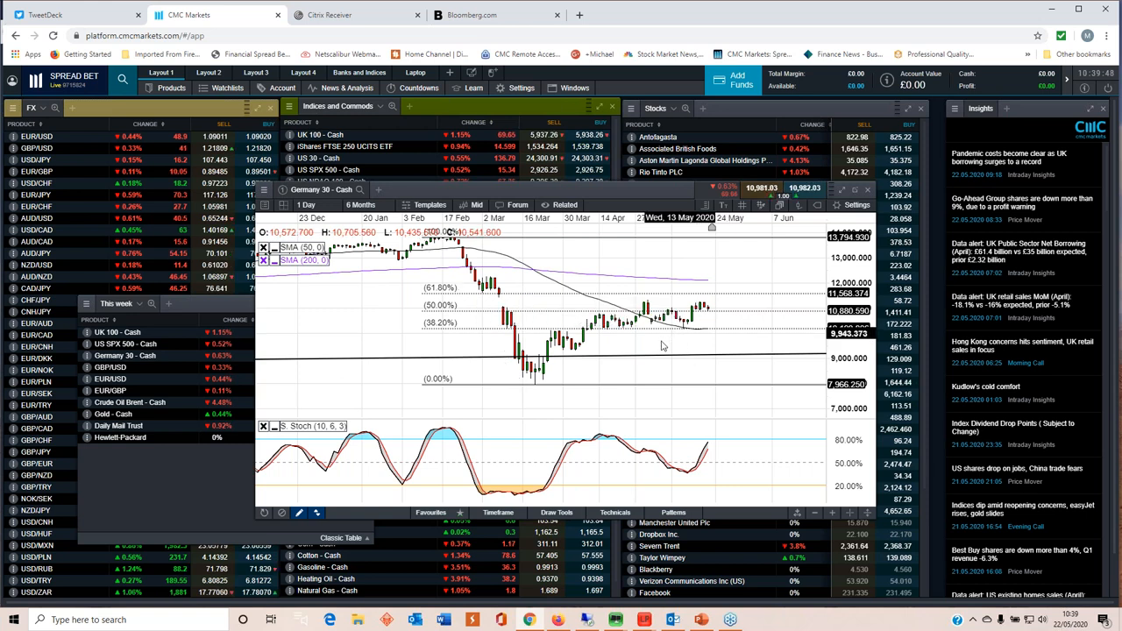
Add a final annotation to the Germany 30 - Cash chart, then close its window
left_click_drag(423, 239, 523, 382)
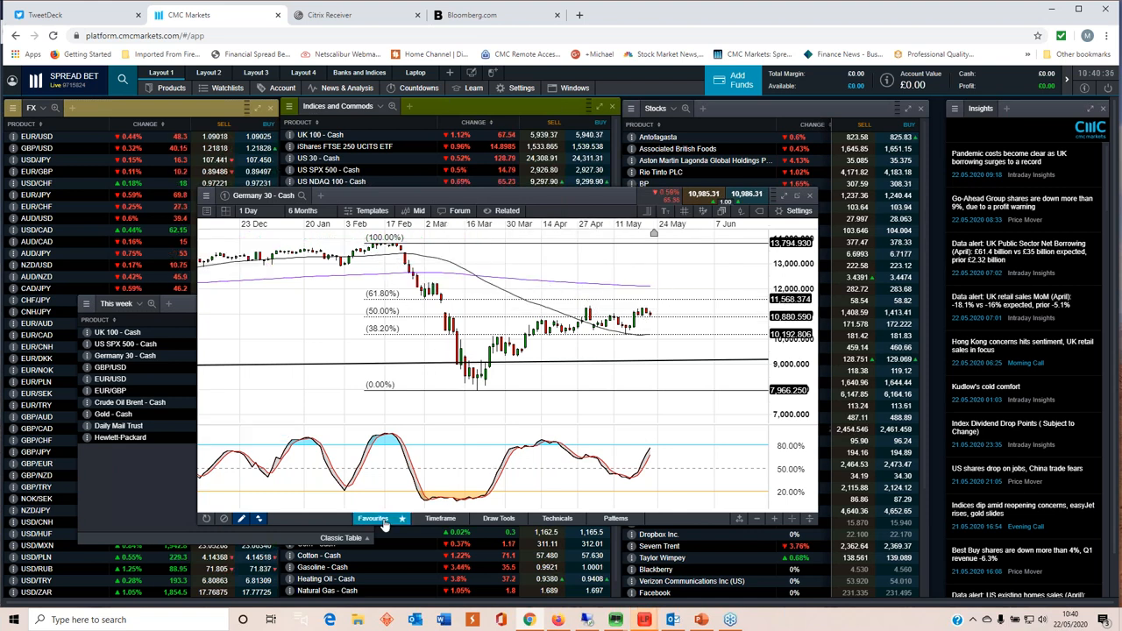
left_click(372, 519)
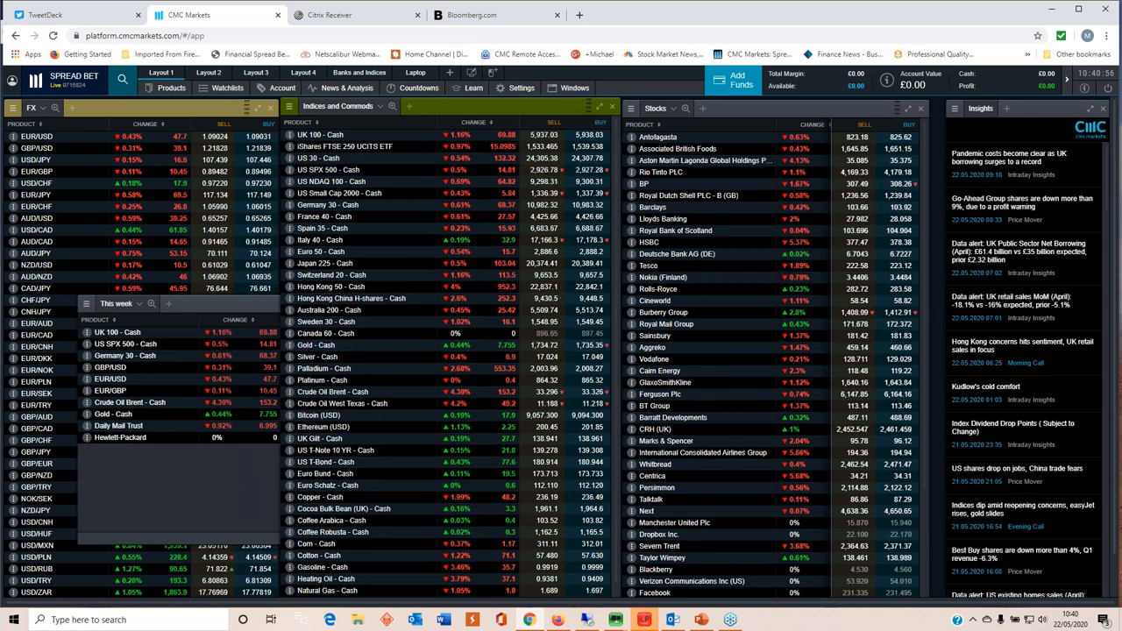
Chart US SPX 500 - Cash from the This week watchlist with its Fibonacci and stochastic overlays
left_click(126, 344)
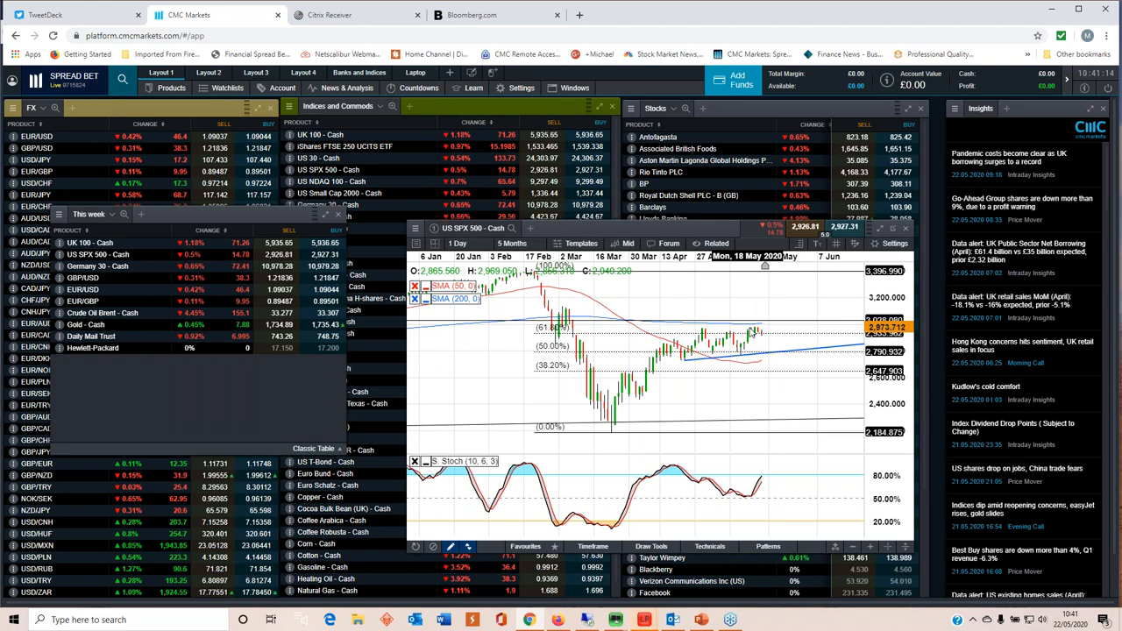
left_click_drag(533, 270, 611, 432)
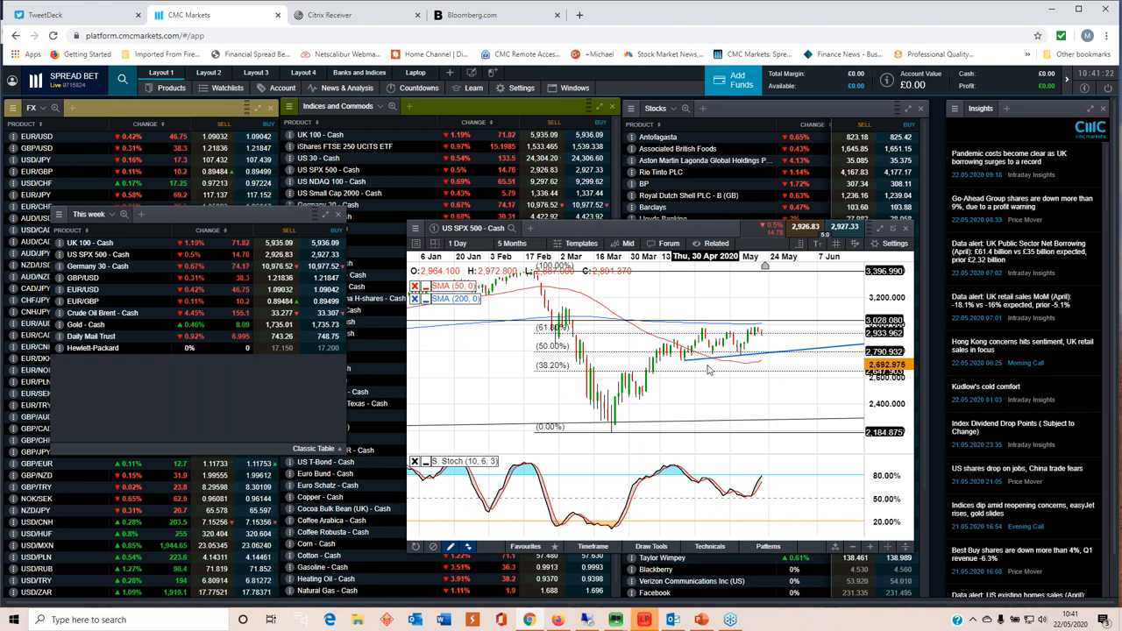
left_click_drag(535, 272, 610, 431)
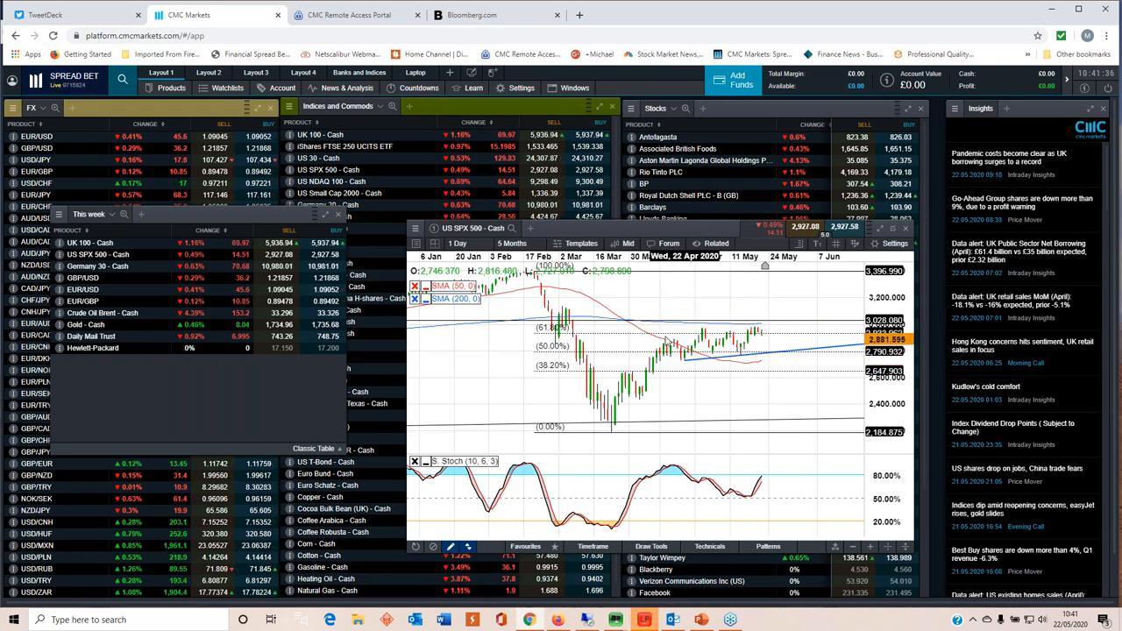
mouse_move(651, 322)
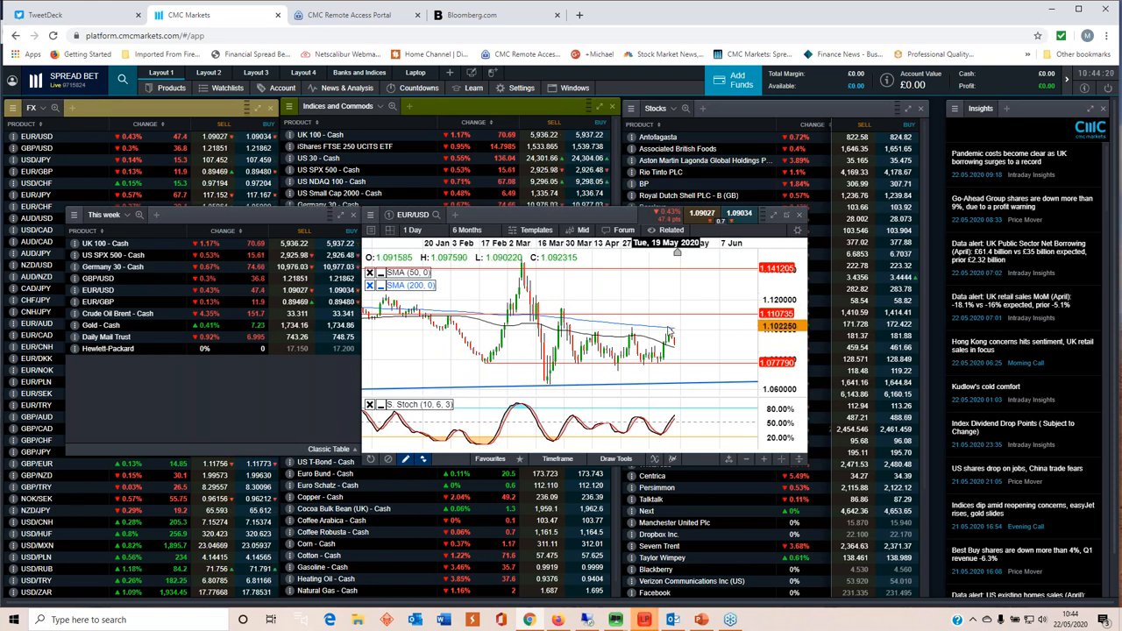
mouse_move(614, 334)
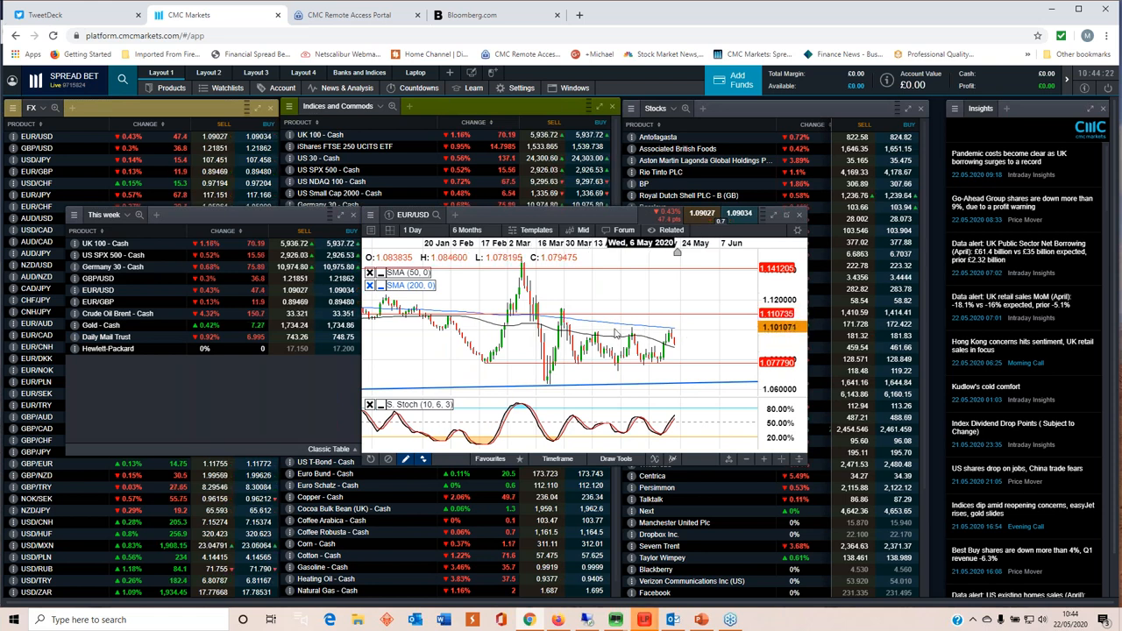
mouse_move(657, 336)
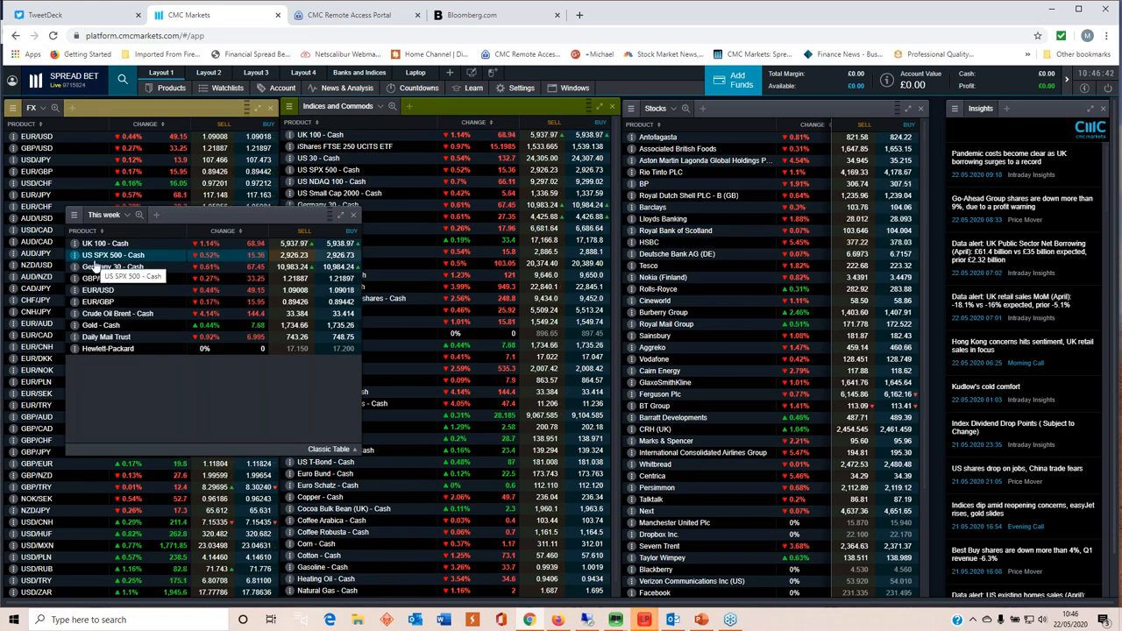
Chart GBP/USD from the watchlist on a 4-hour interval with trend lines and Fibonacci levels
double_click(112, 255)
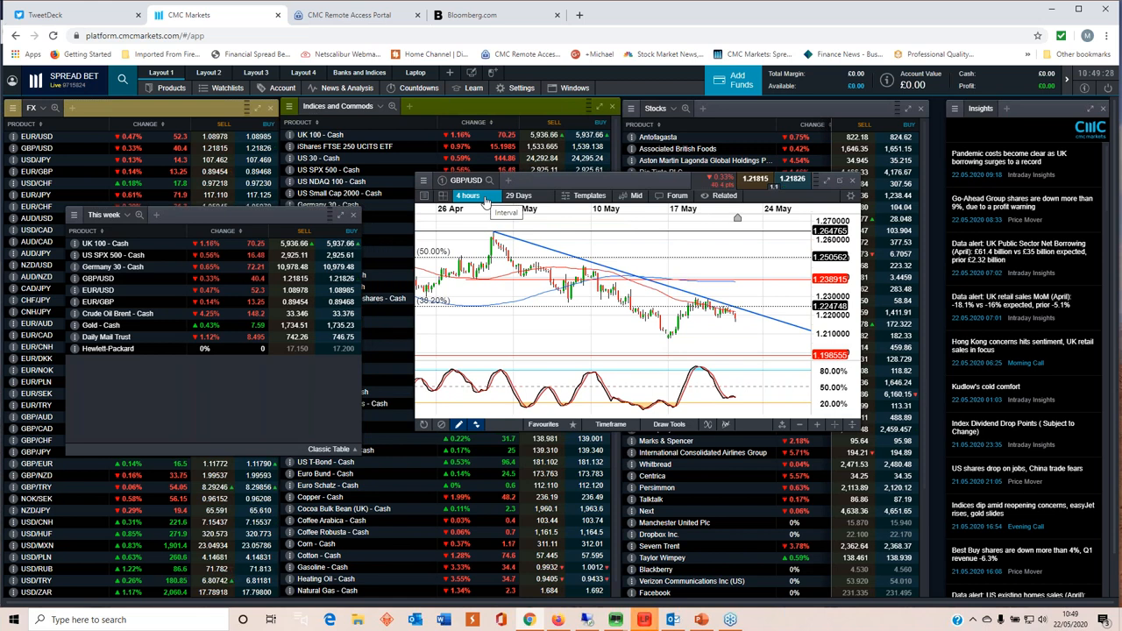
Change the GBP/USD chart interval to 1 Day to show the longer-term trend
left_click(467, 197)
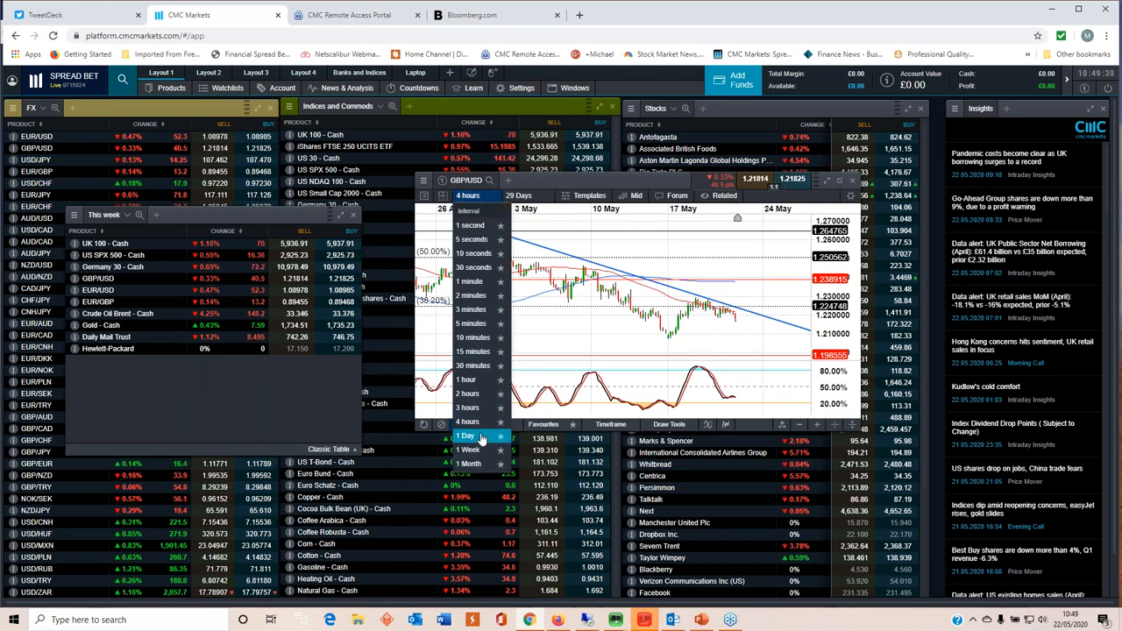
left_click(464, 437)
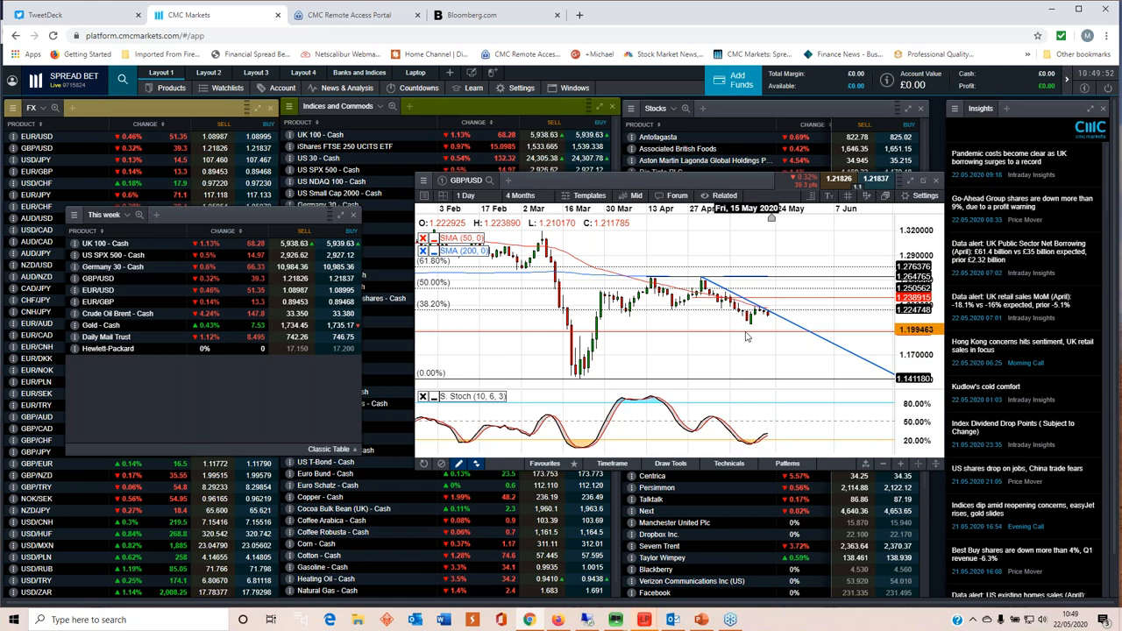
mouse_move(765, 393)
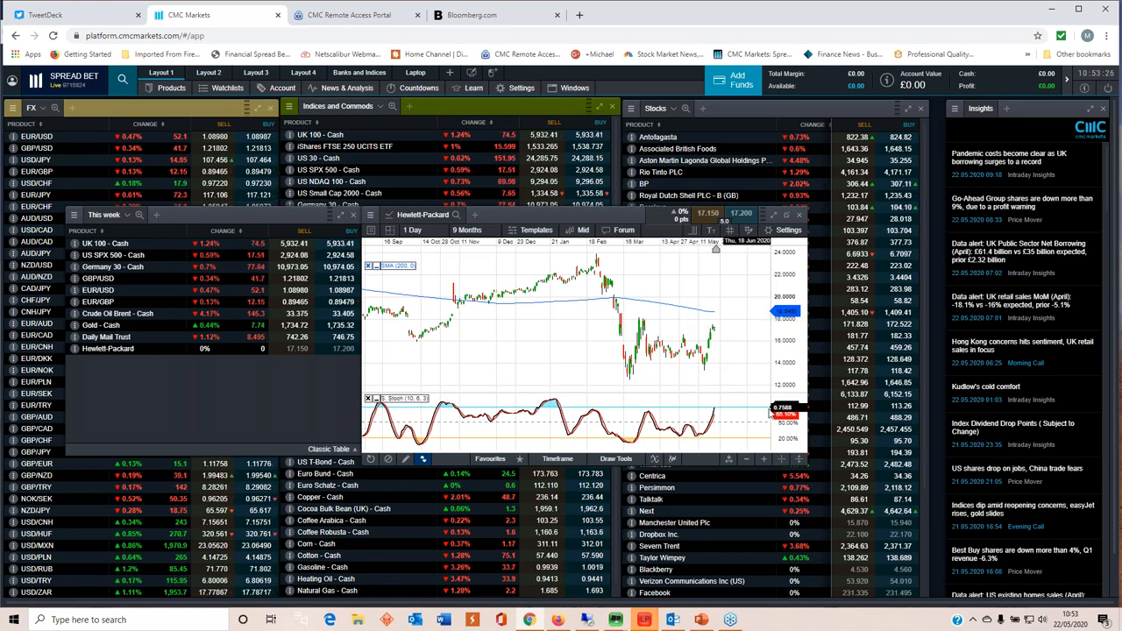
Close the daily Hewlett-Packard chart window after reviewing it
left_click(789, 229)
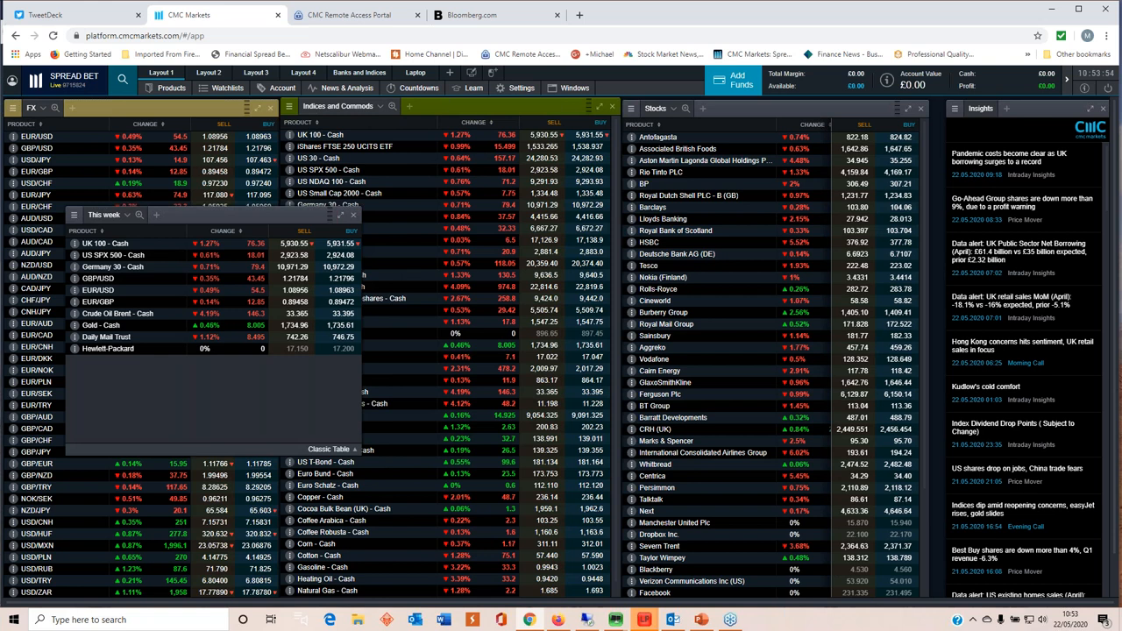
Show the context menu for Gold - Cash in the This week watchlist
right_click(102, 324)
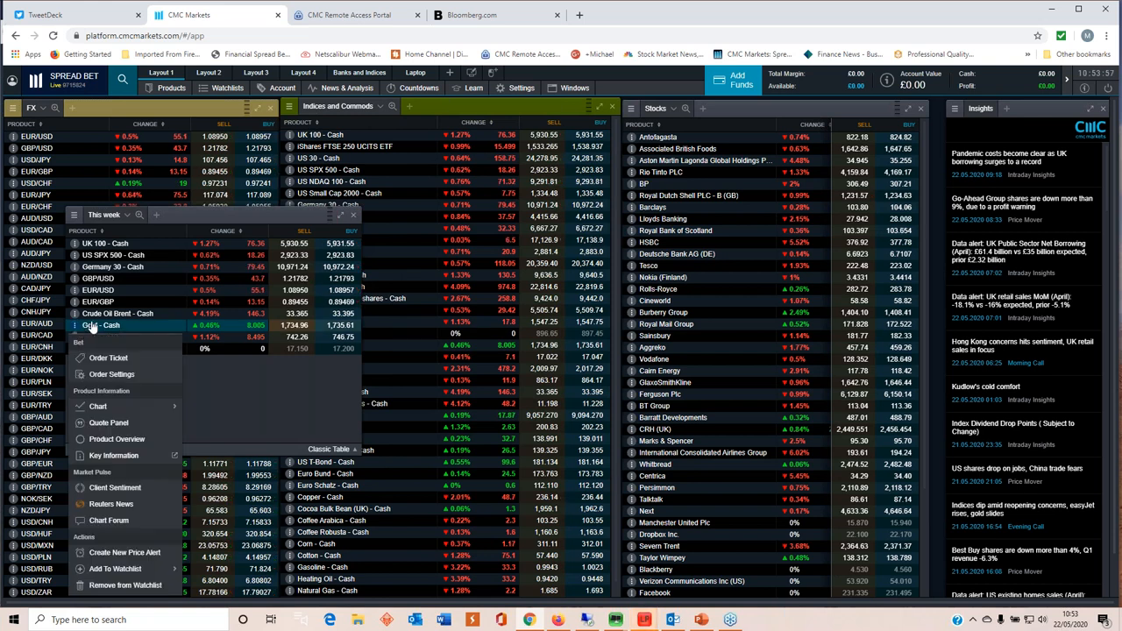
left_click(98, 407)
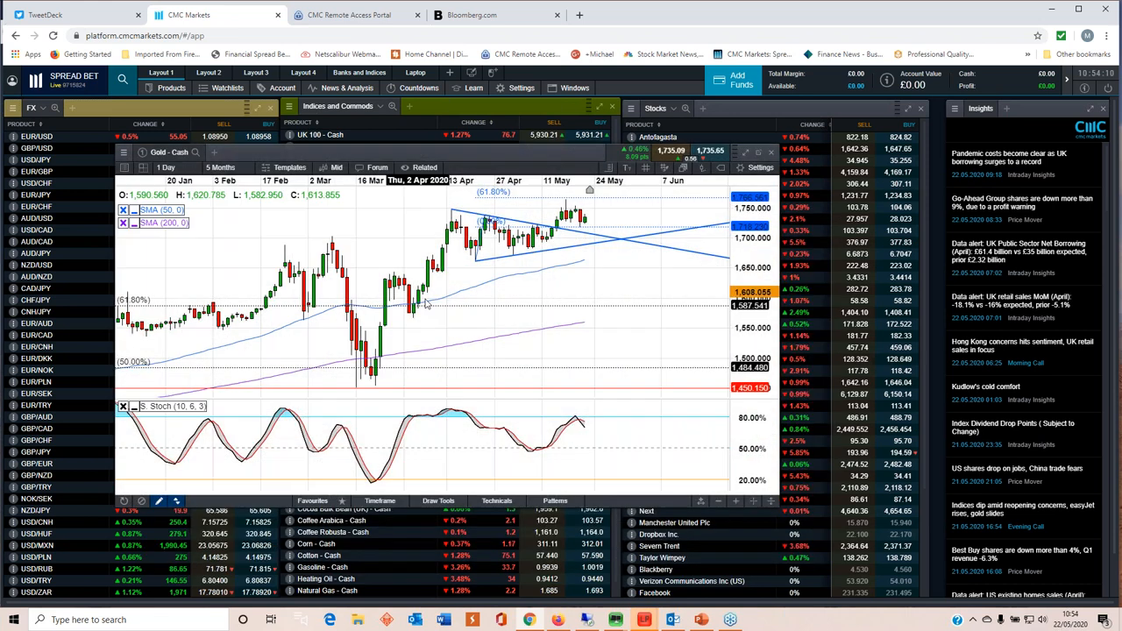
left_click_drag(474, 259, 553, 225)
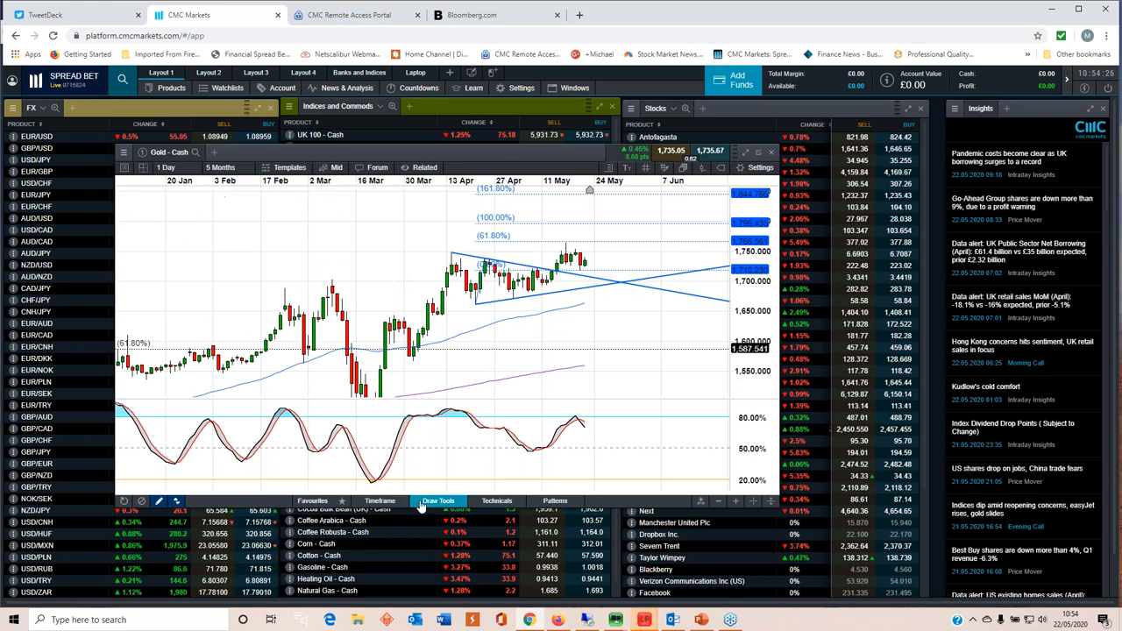
left_click(439, 501)
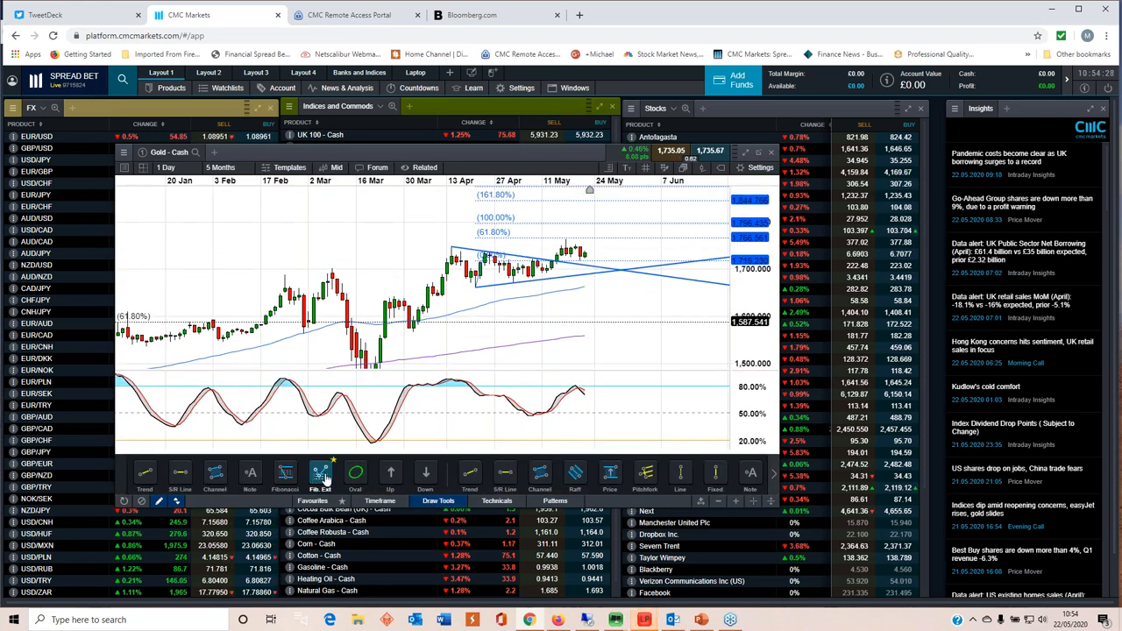
mouse_move(354, 473)
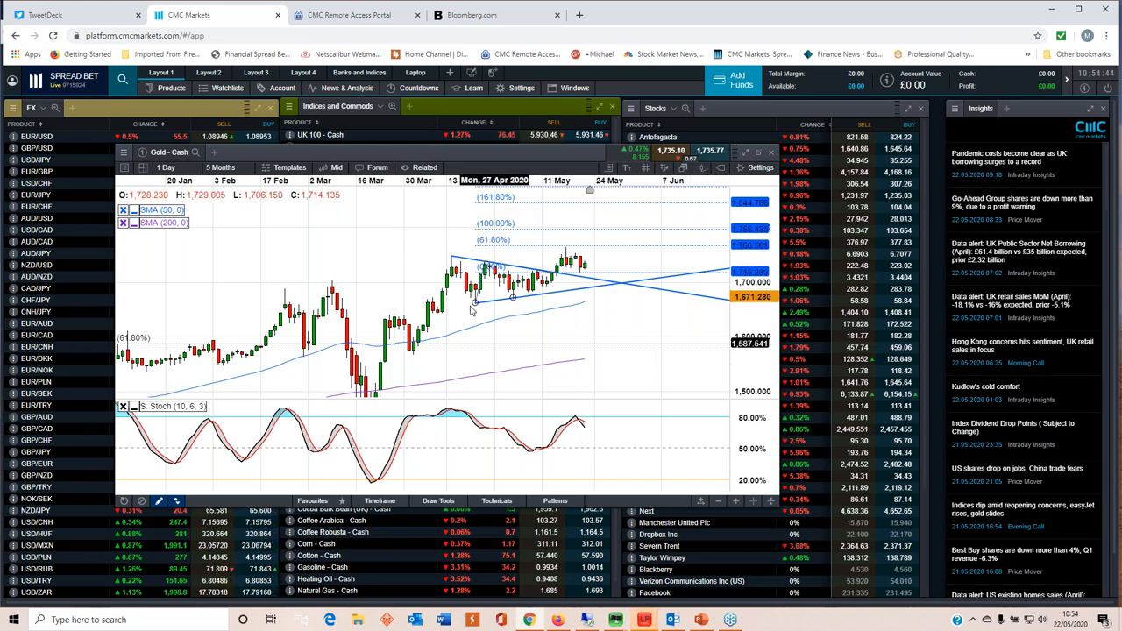
left_click_drag(473, 301, 553, 272)
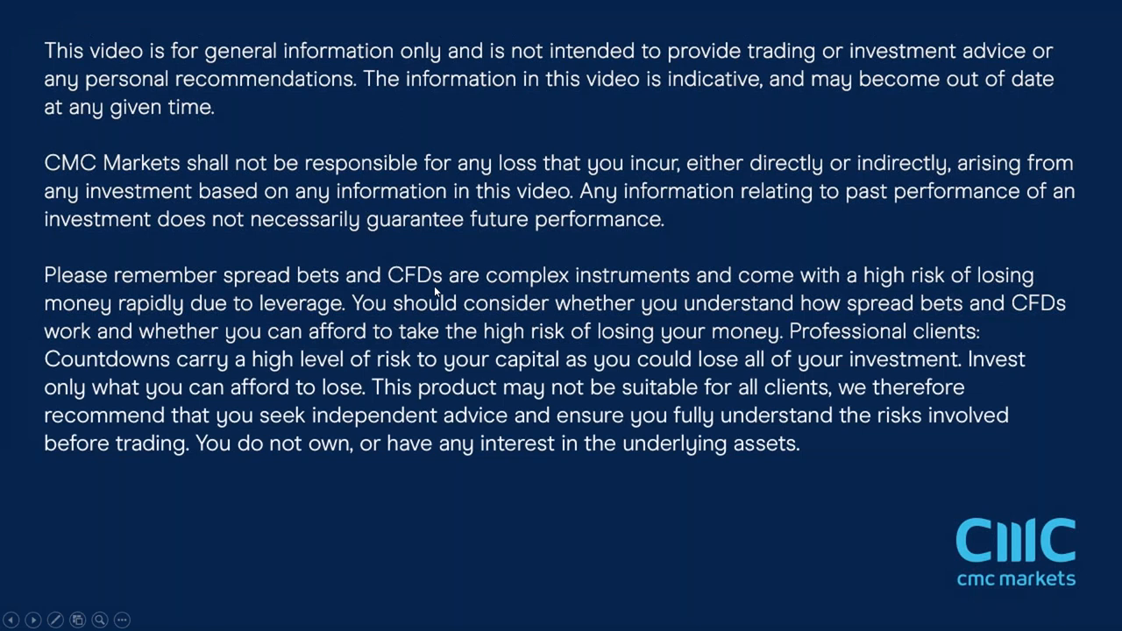
mouse_move(477, 332)
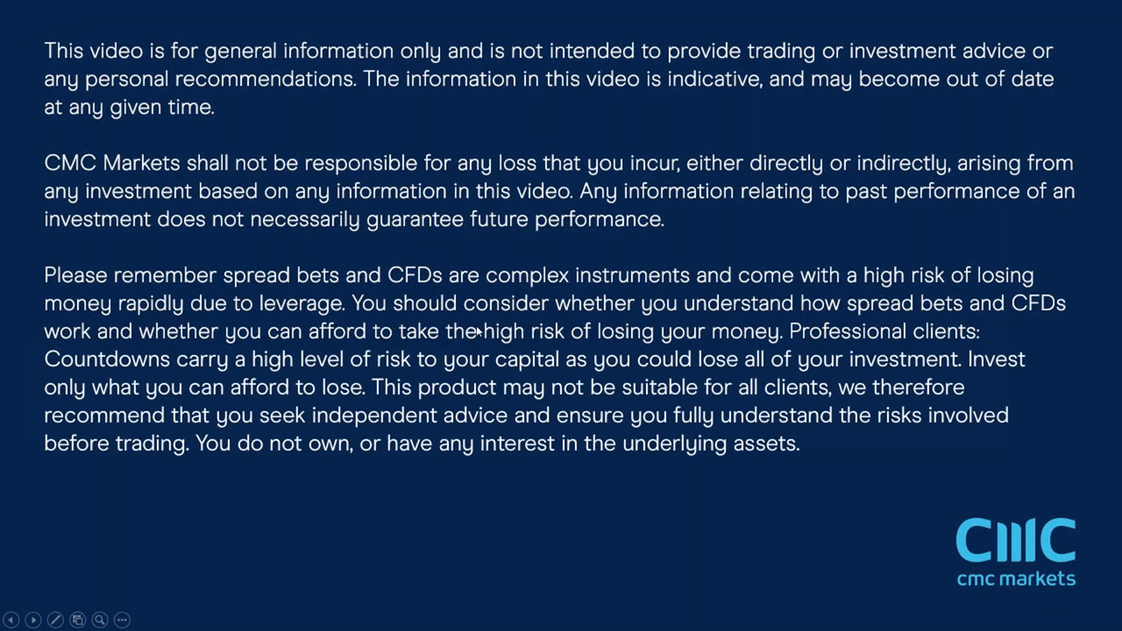
mouse_move(516, 278)
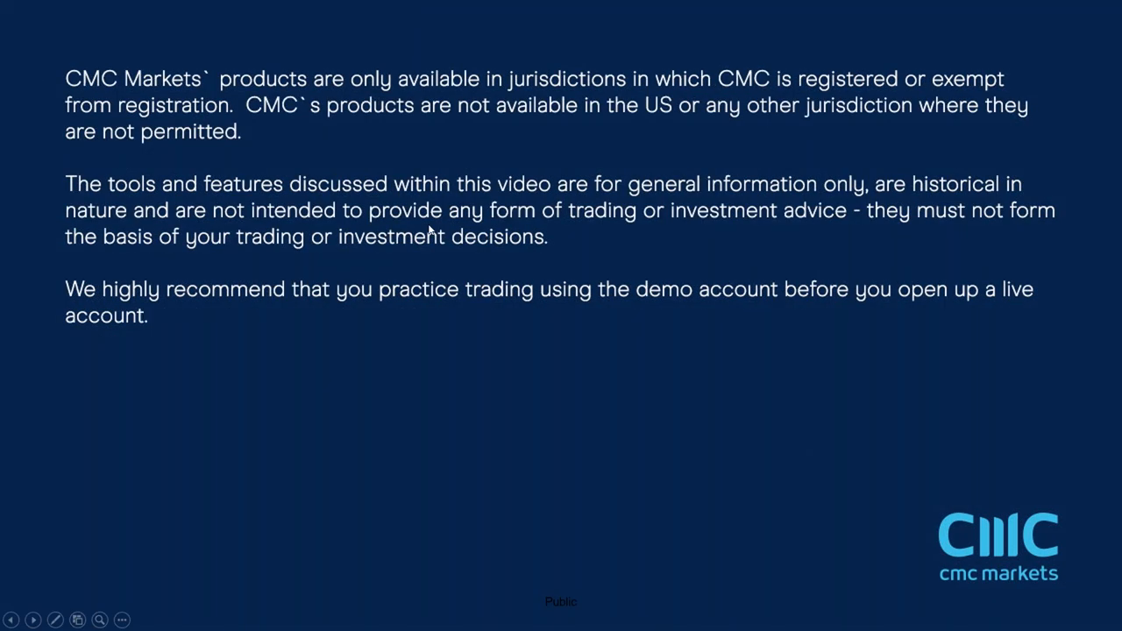
mouse_move(470, 267)
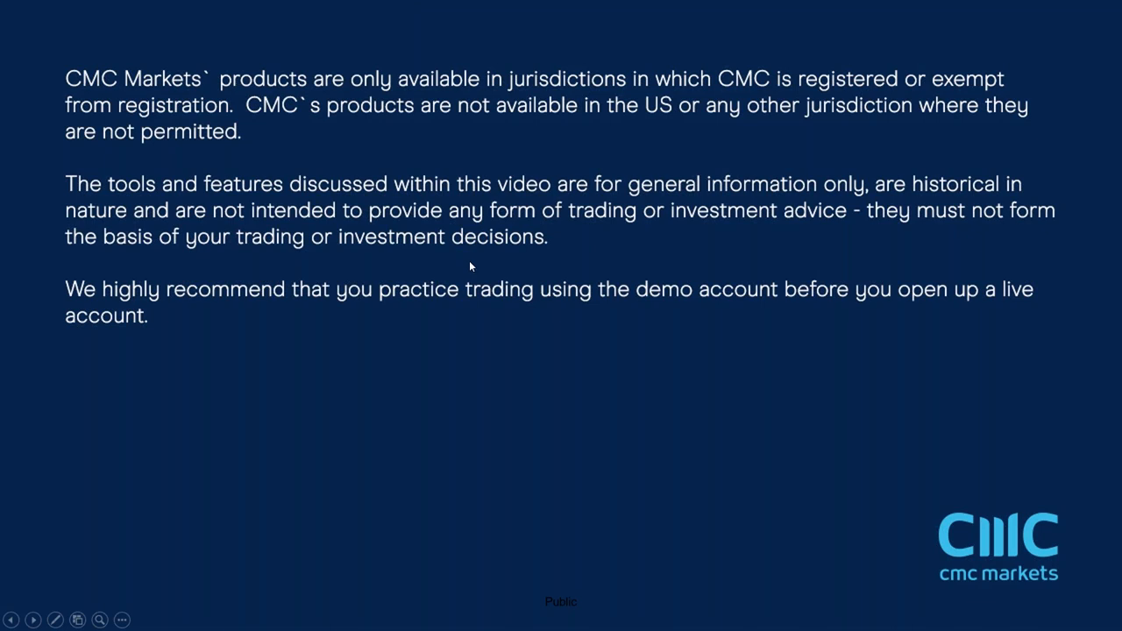
mouse_move(558, 282)
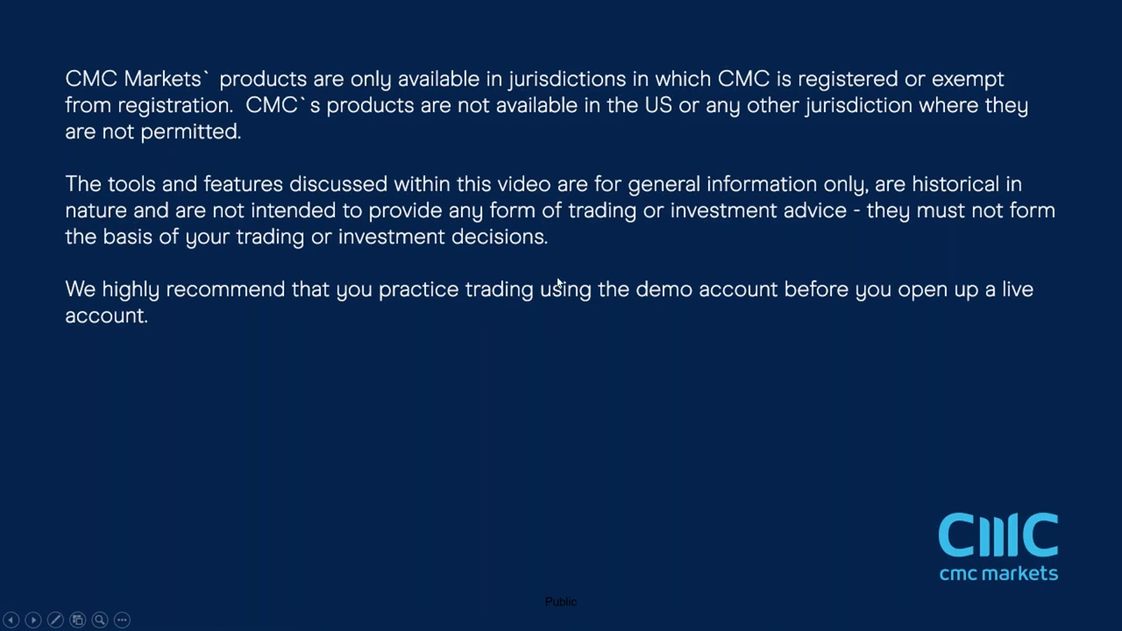